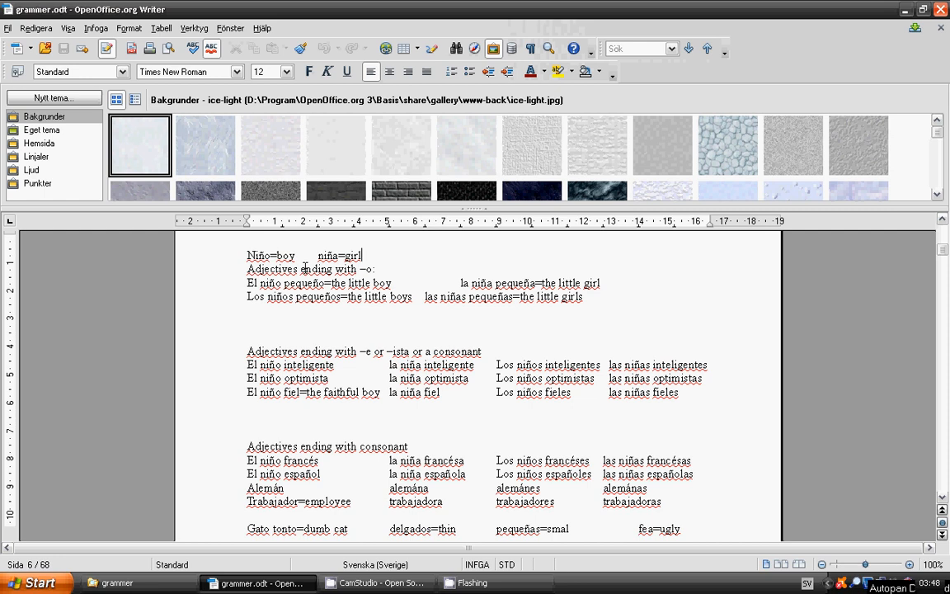
mouse_move(239, 309)
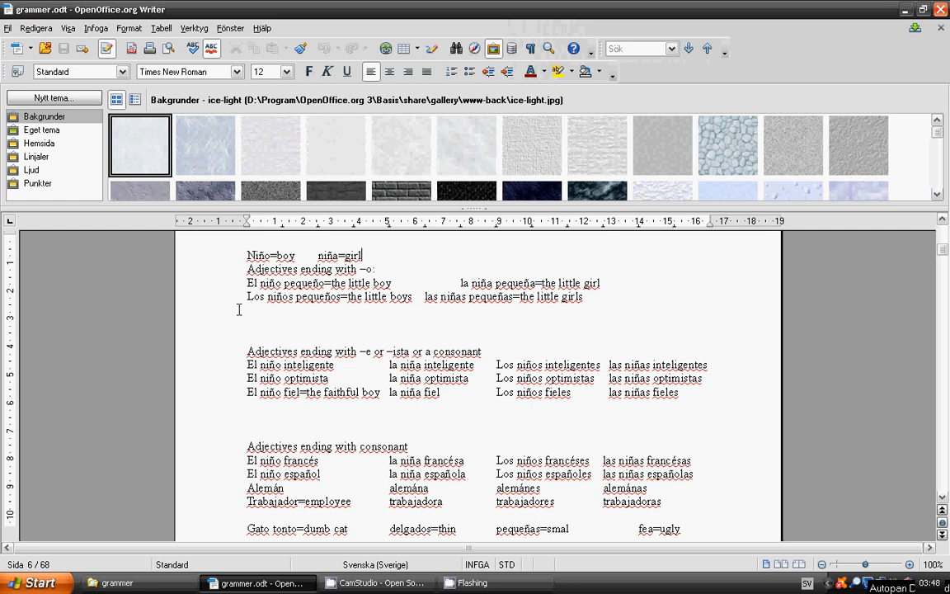
mouse_move(240, 335)
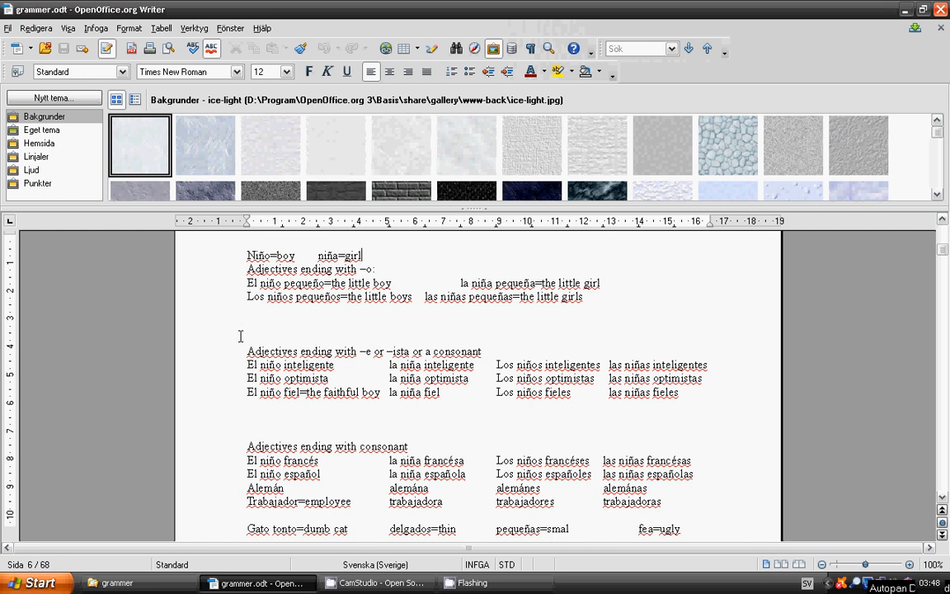
mouse_move(253, 321)
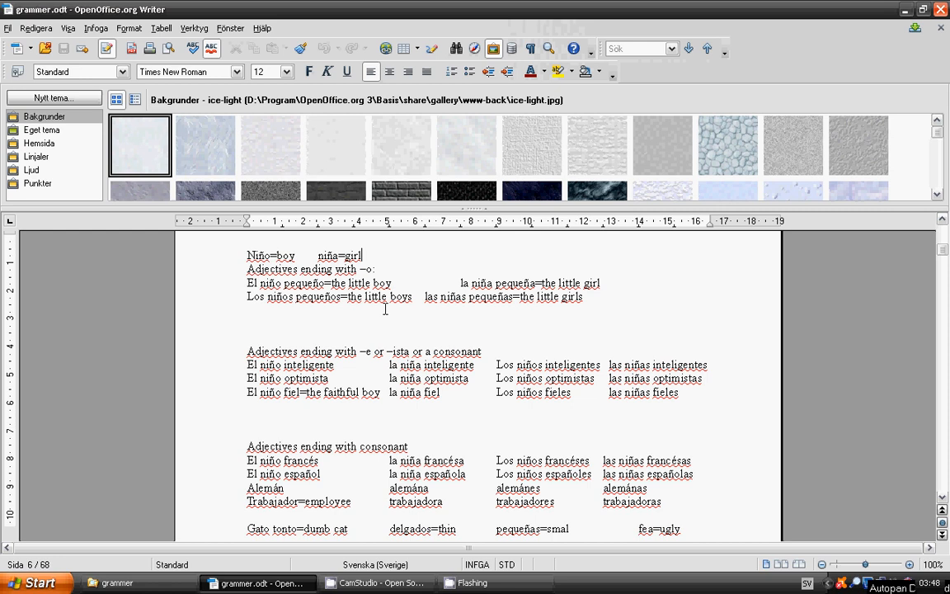
mouse_move(575, 308)
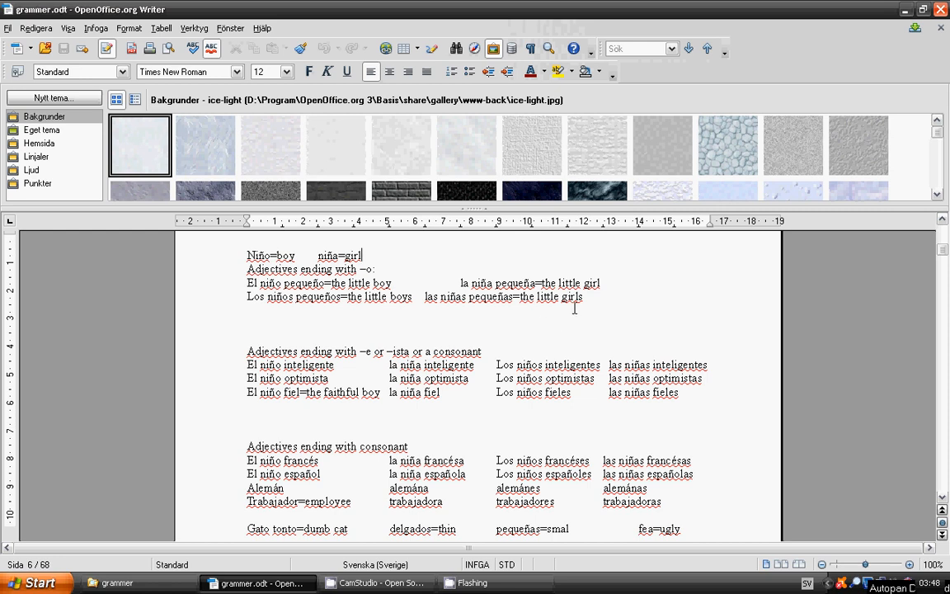
mouse_move(451, 312)
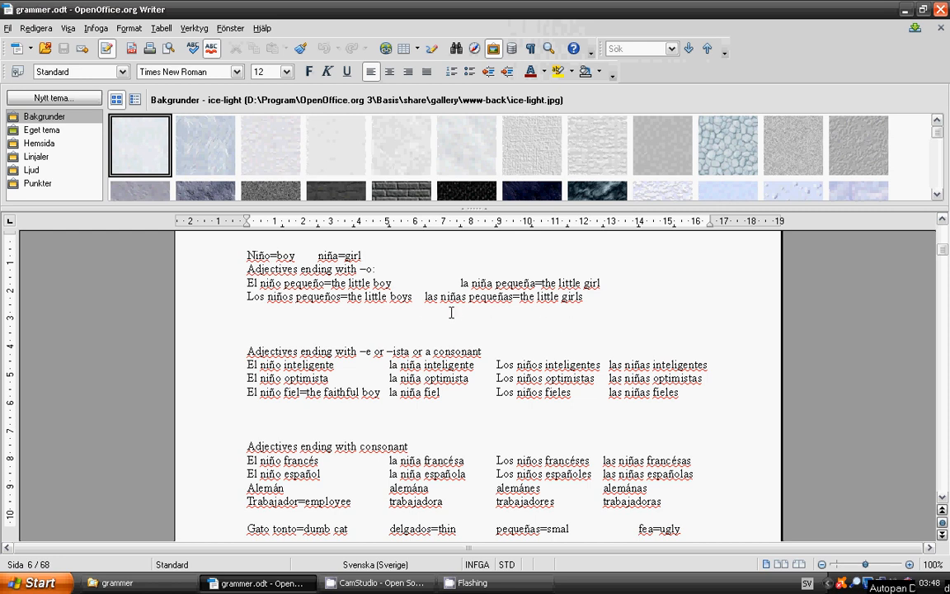
mouse_move(501, 317)
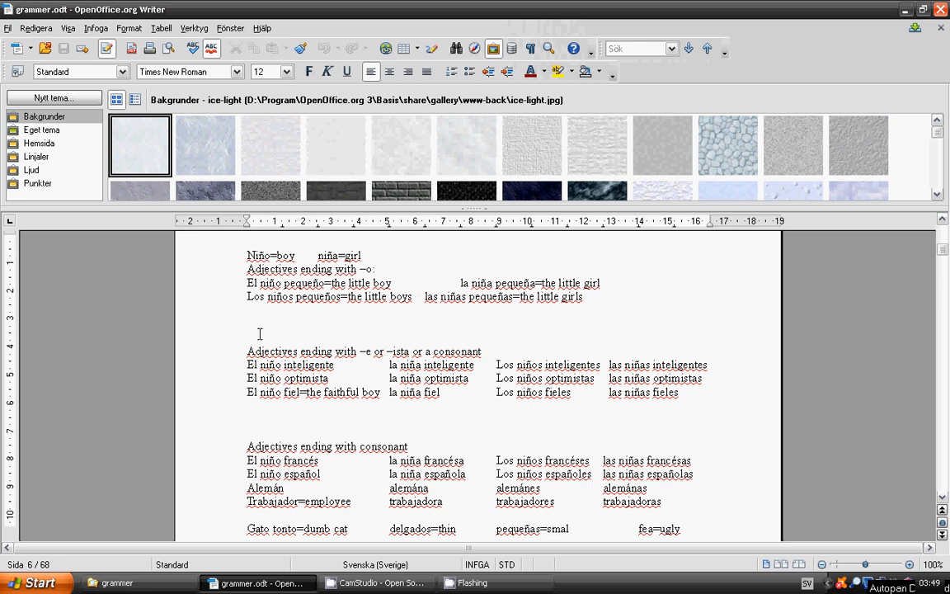
mouse_move(240, 340)
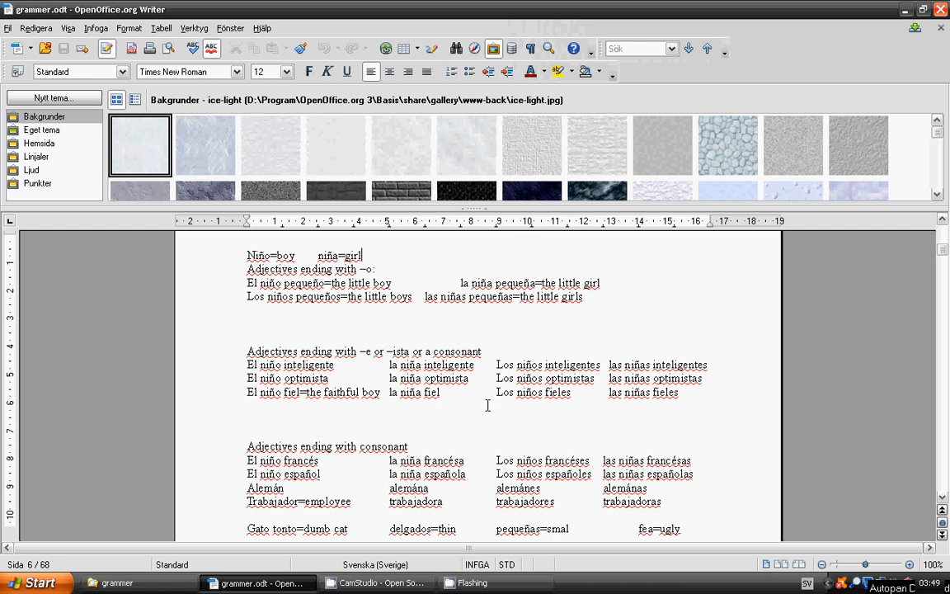
mouse_move(714, 378)
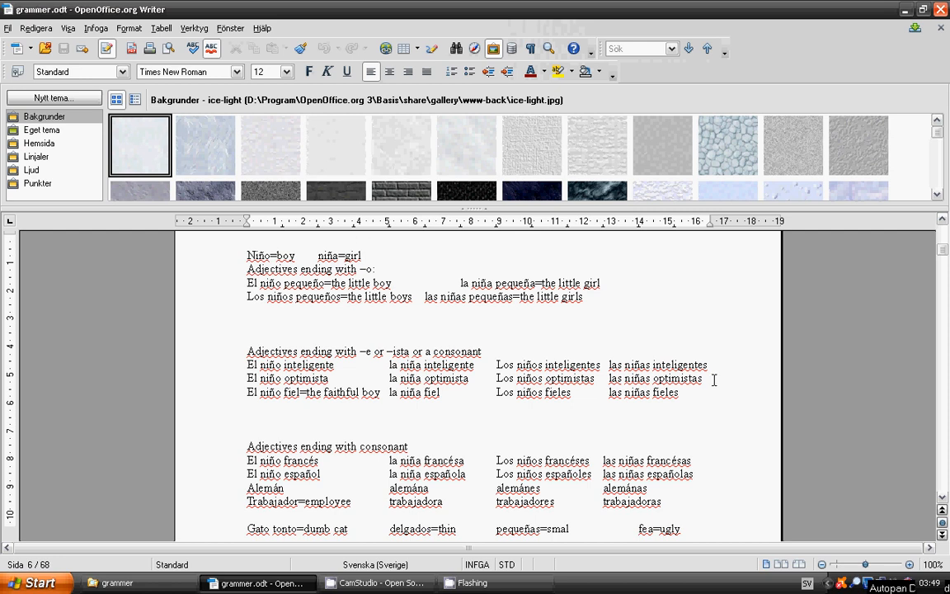
mouse_move(305, 414)
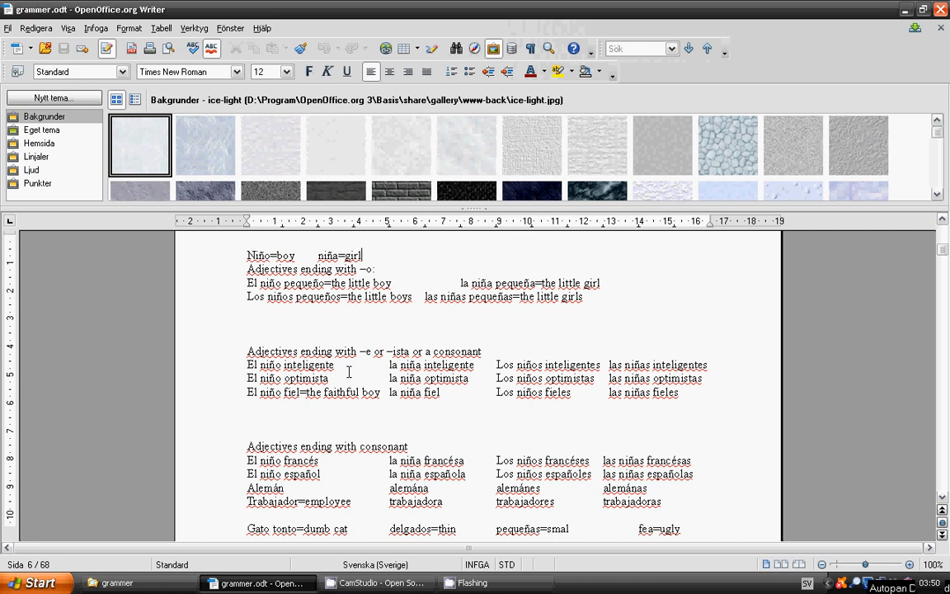
mouse_move(345, 374)
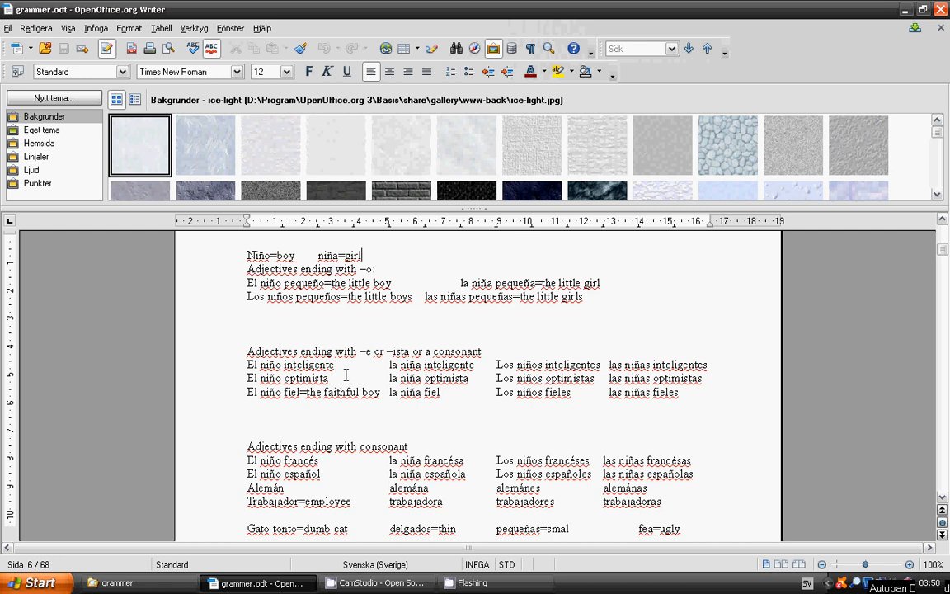
mouse_move(347, 405)
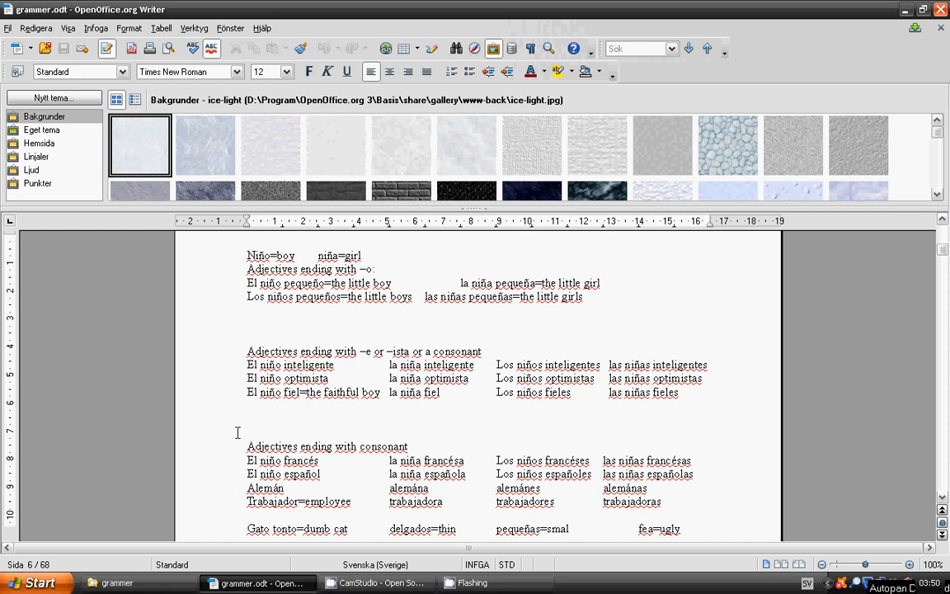
scroll("down", 3)
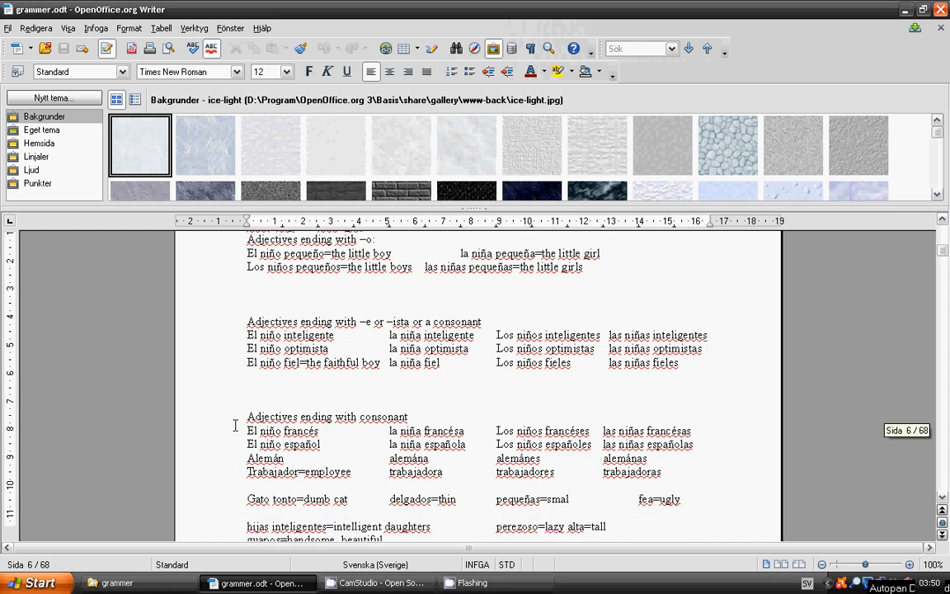
mouse_move(231, 436)
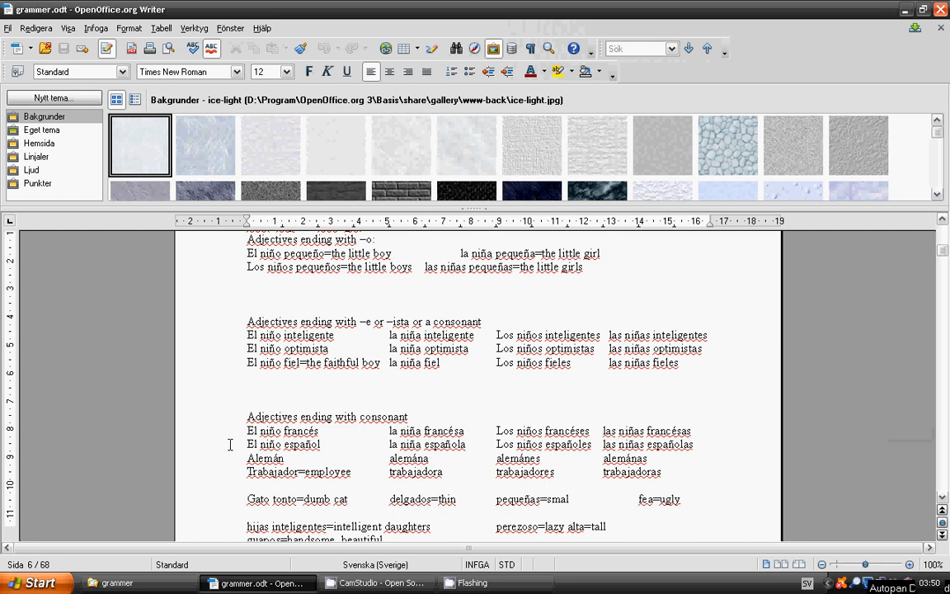
mouse_move(238, 431)
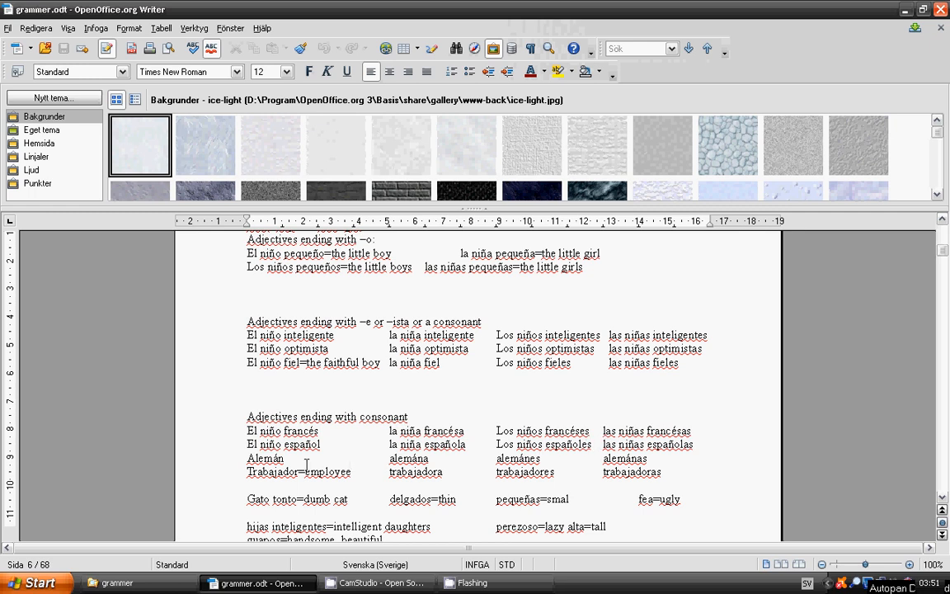
mouse_move(297, 458)
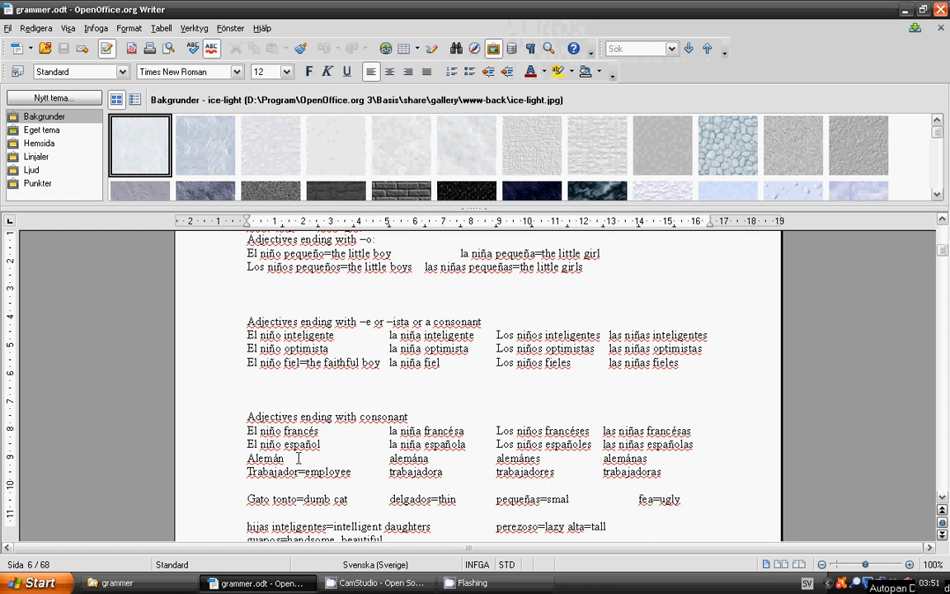
mouse_move(359, 459)
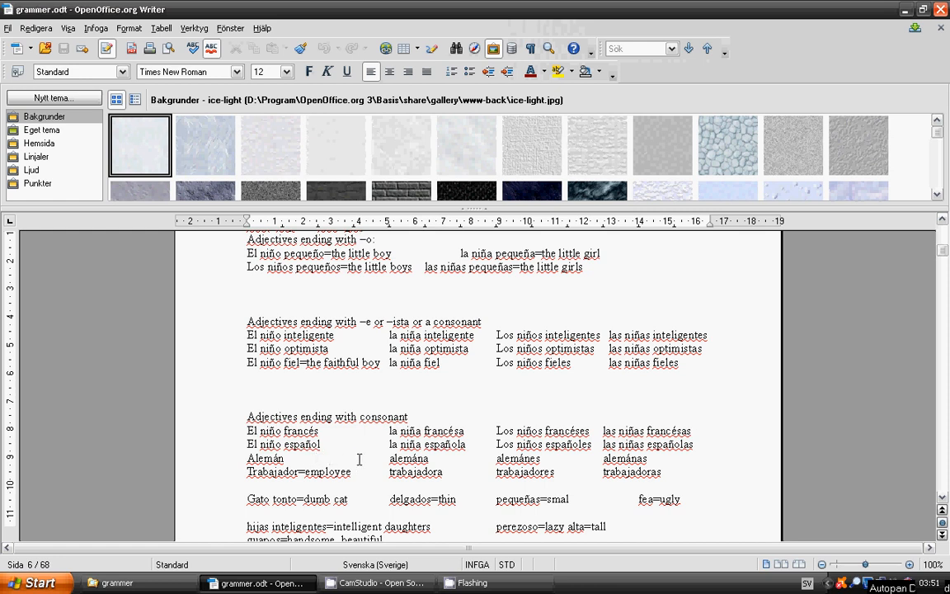
mouse_move(377, 459)
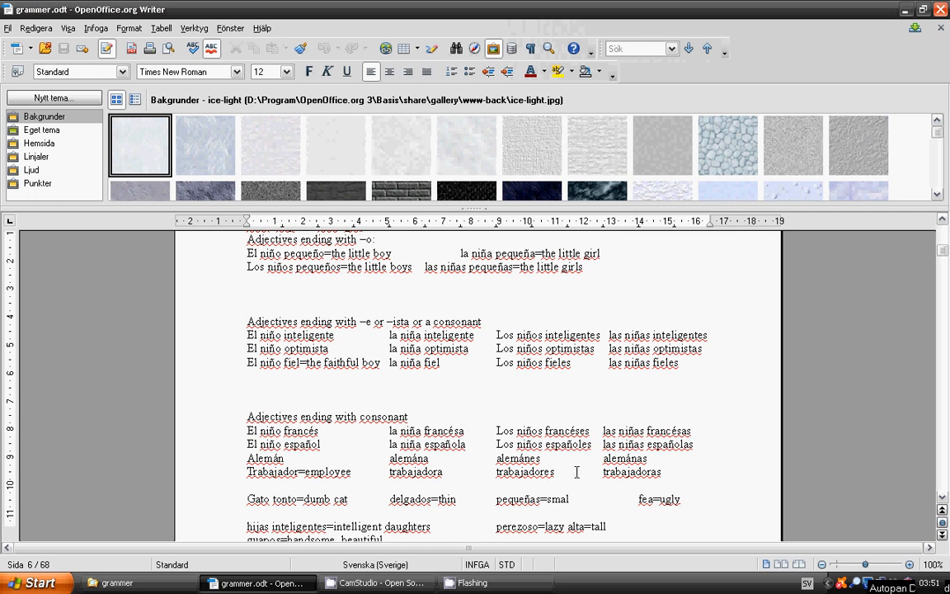
mouse_move(595, 481)
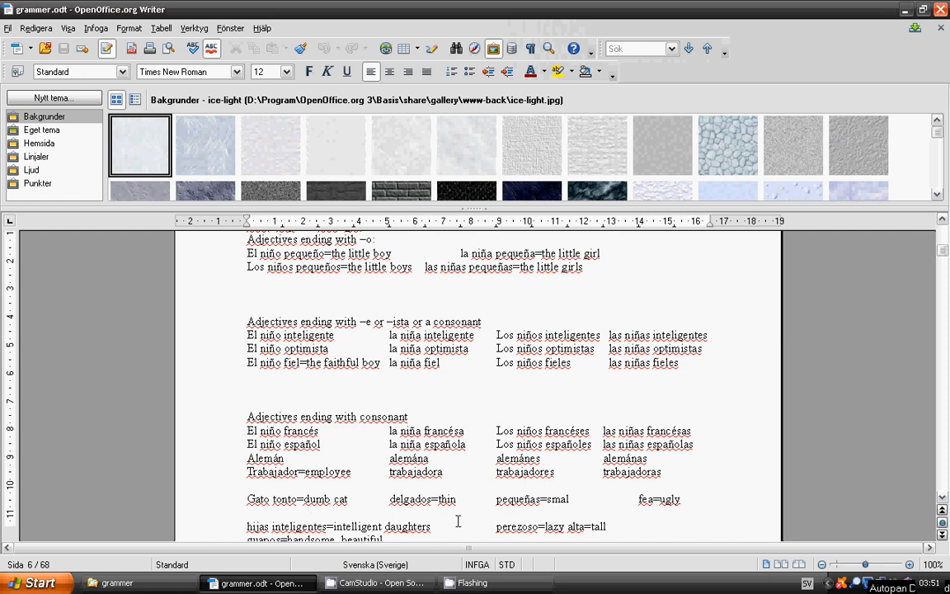
mouse_move(420, 517)
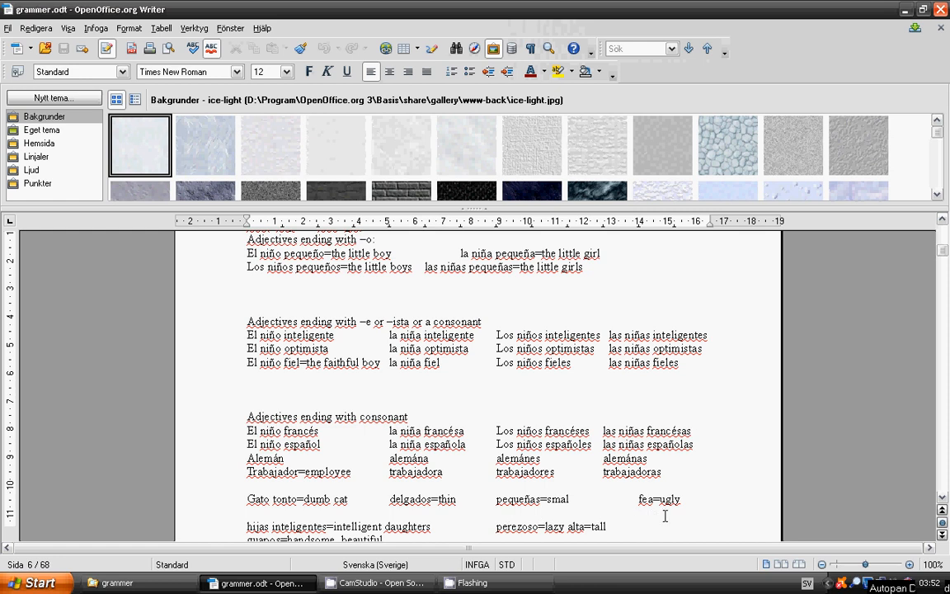
mouse_move(203, 456)
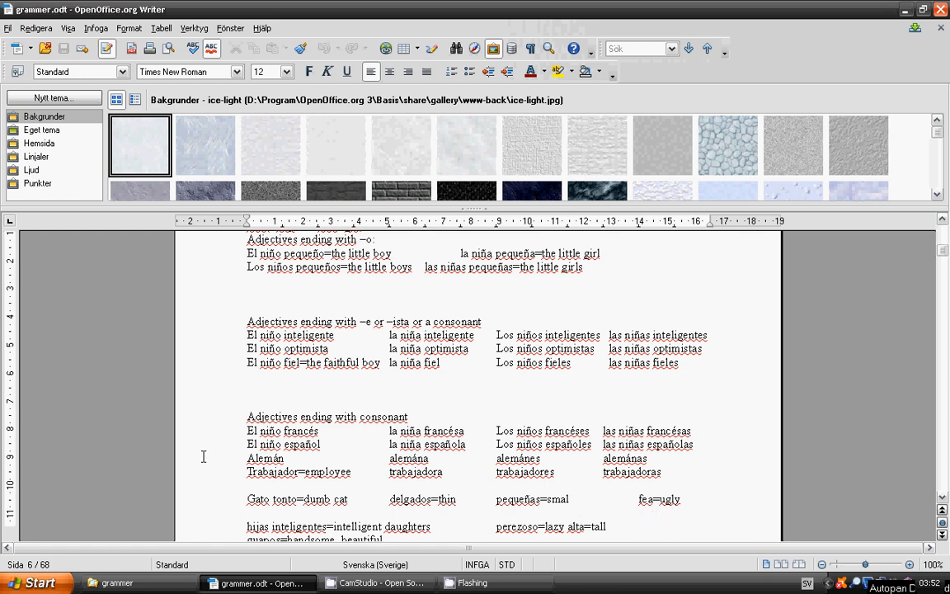
scroll("down", 3)
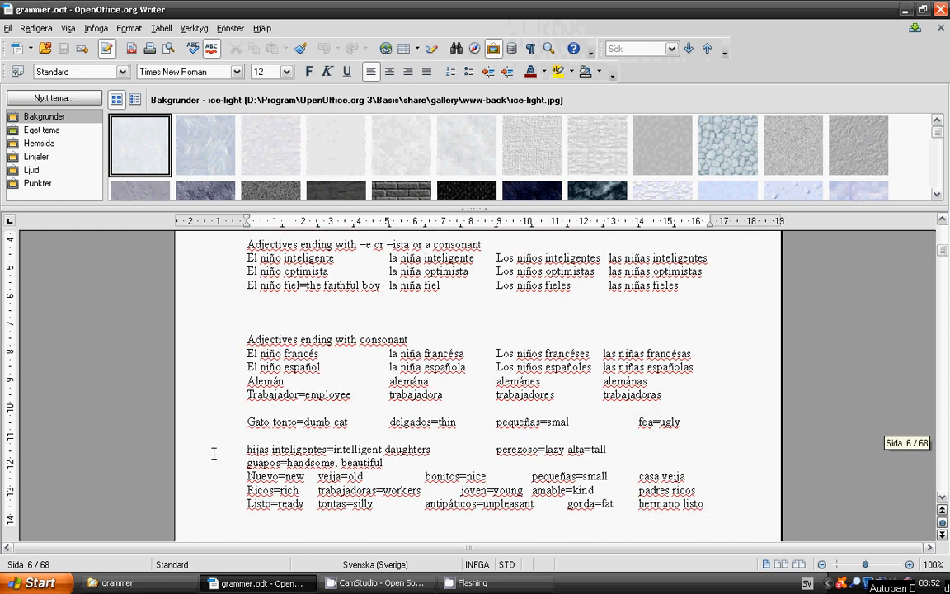
scroll("down", 3)
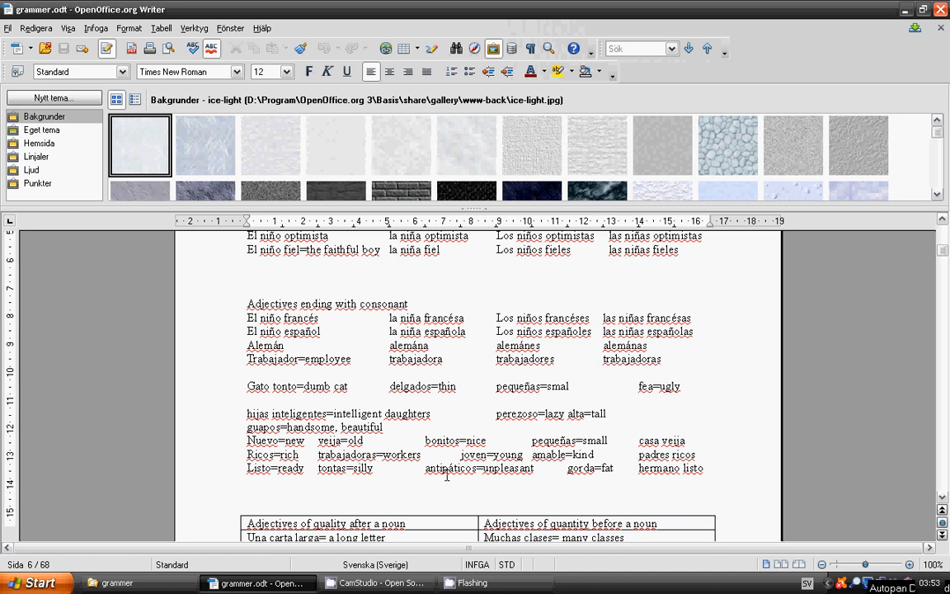
mouse_move(503, 468)
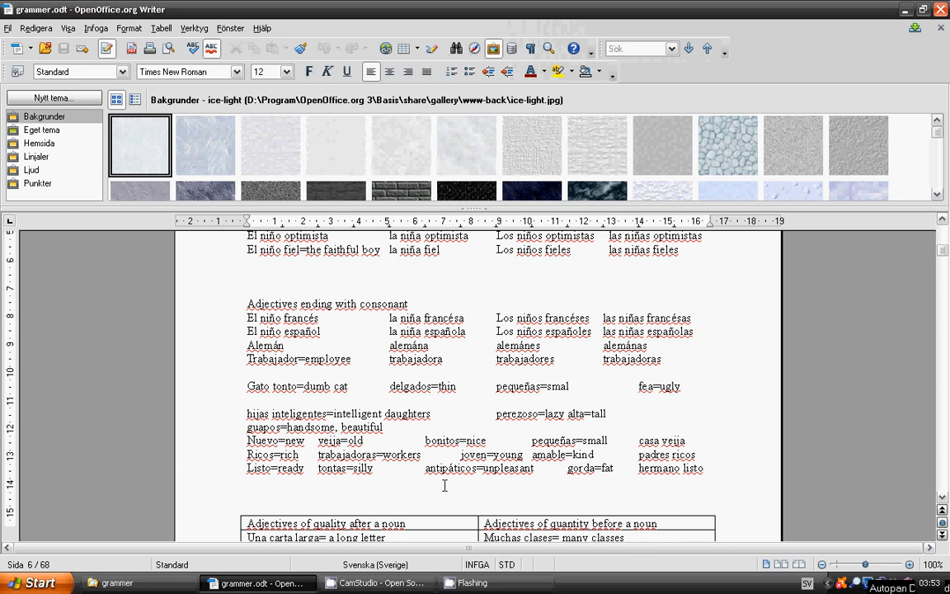
mouse_move(479, 484)
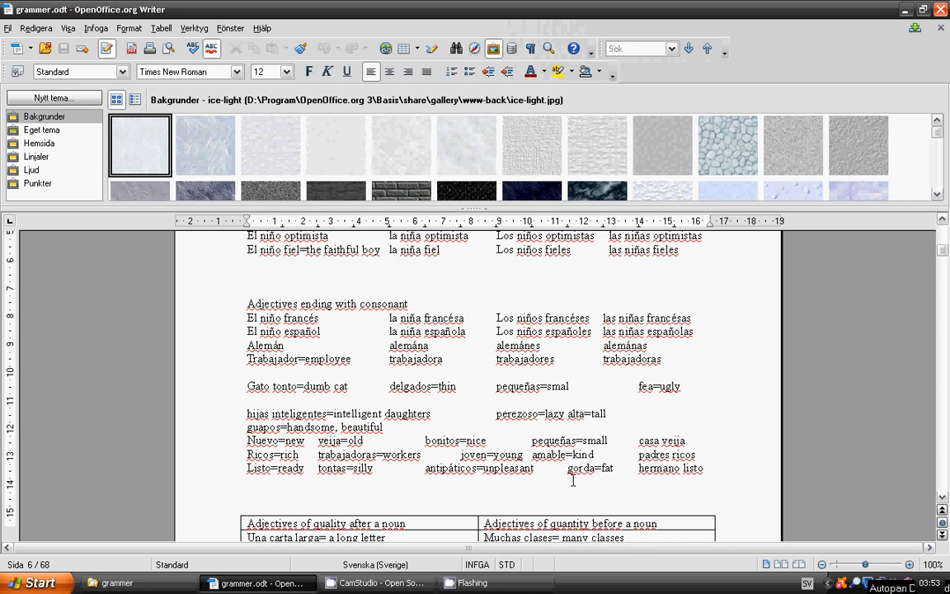
mouse_move(654, 482)
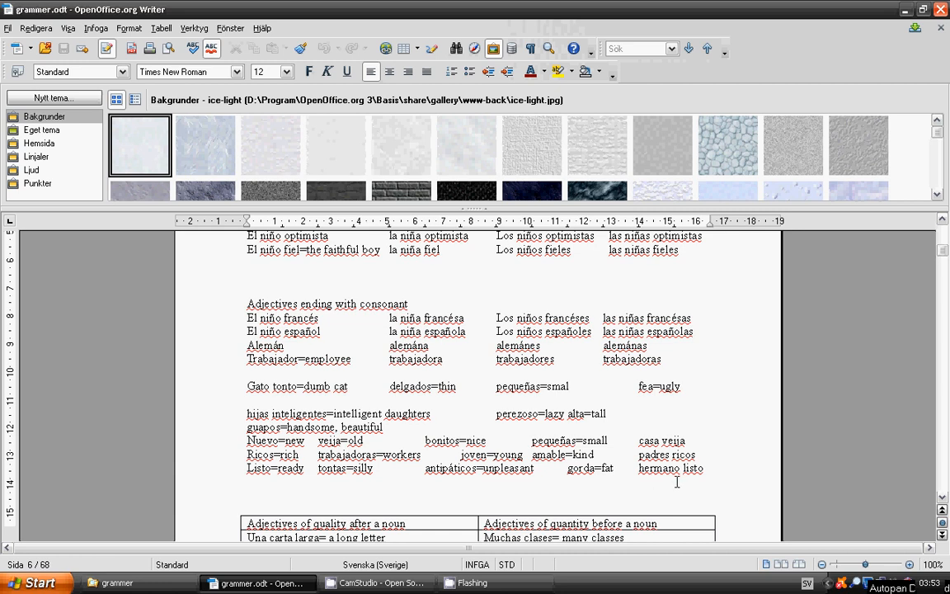
mouse_move(691, 487)
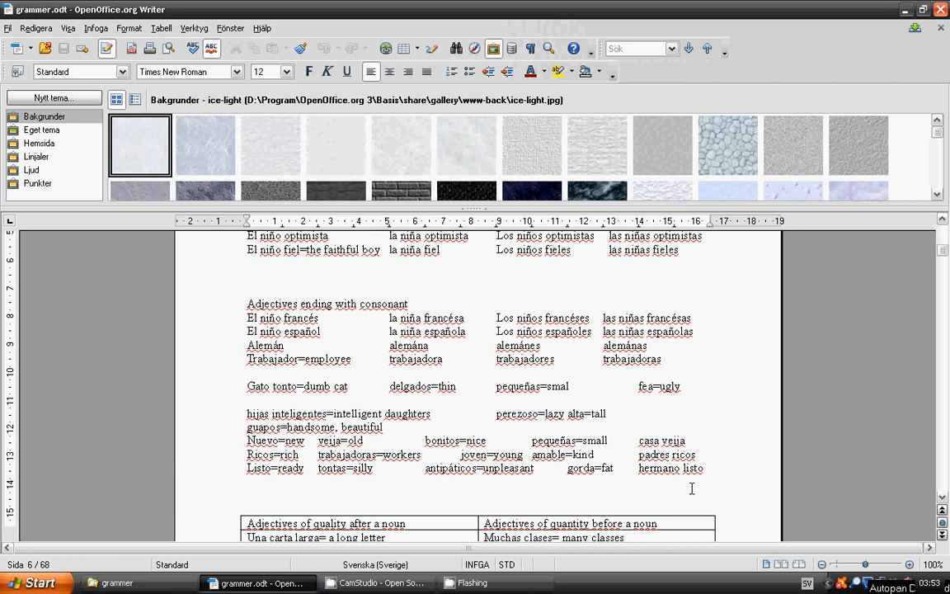
scroll("down", 3)
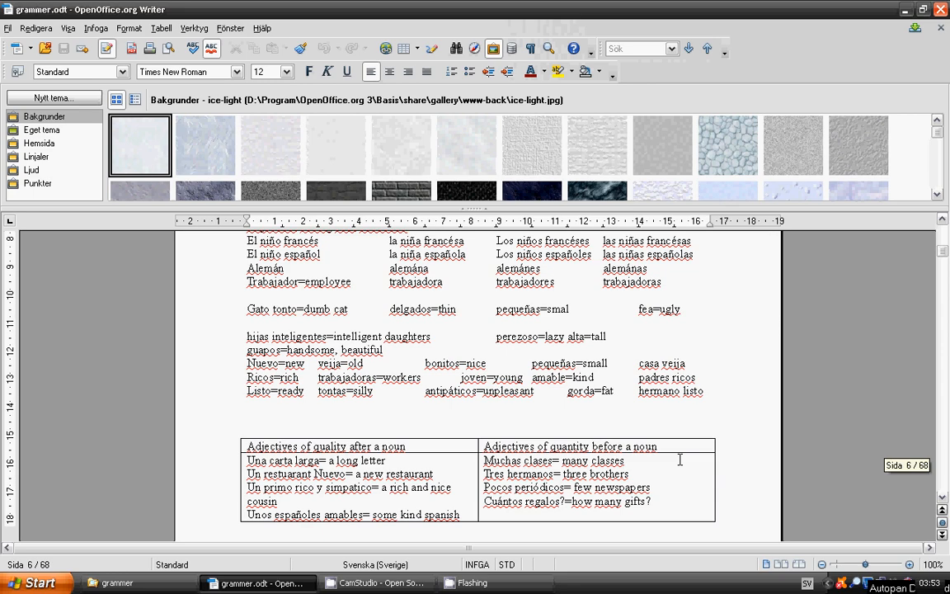
scroll("down", 3)
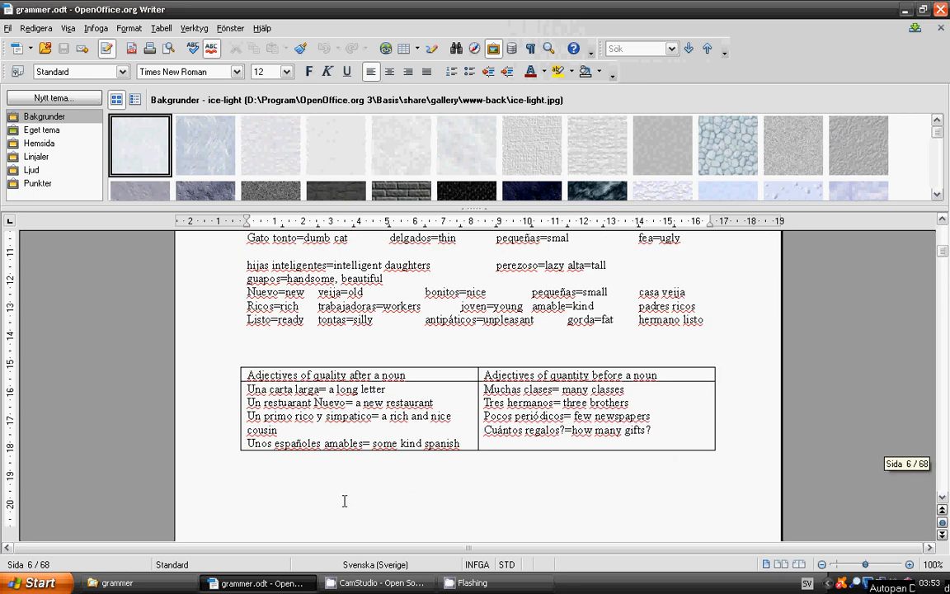
mouse_move(347, 495)
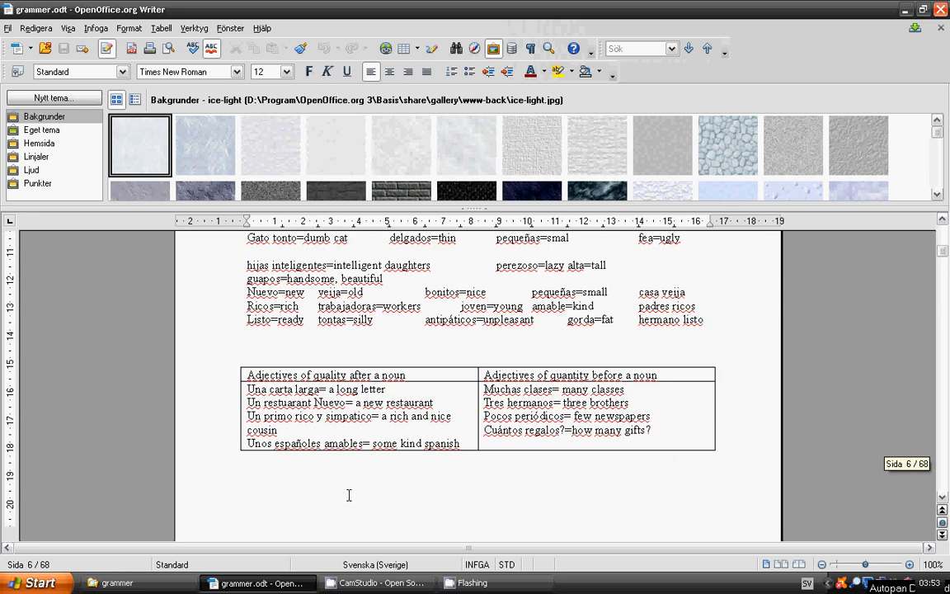
mouse_move(372, 485)
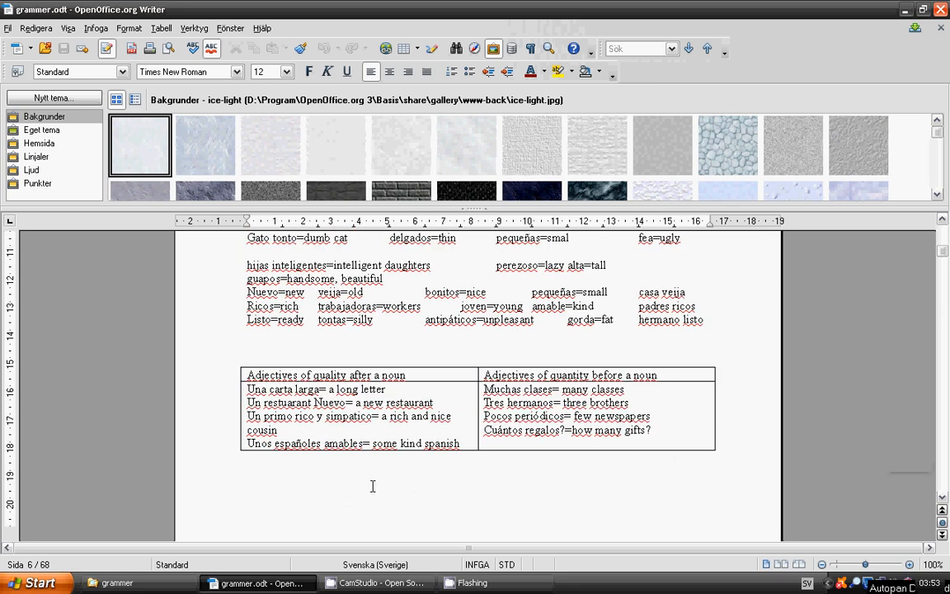
mouse_move(410, 480)
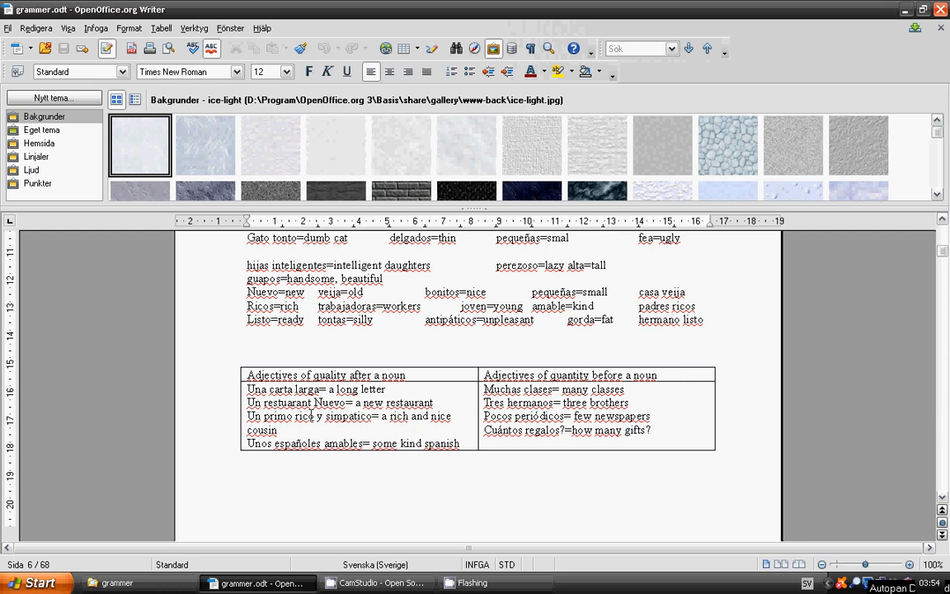
mouse_move(393, 428)
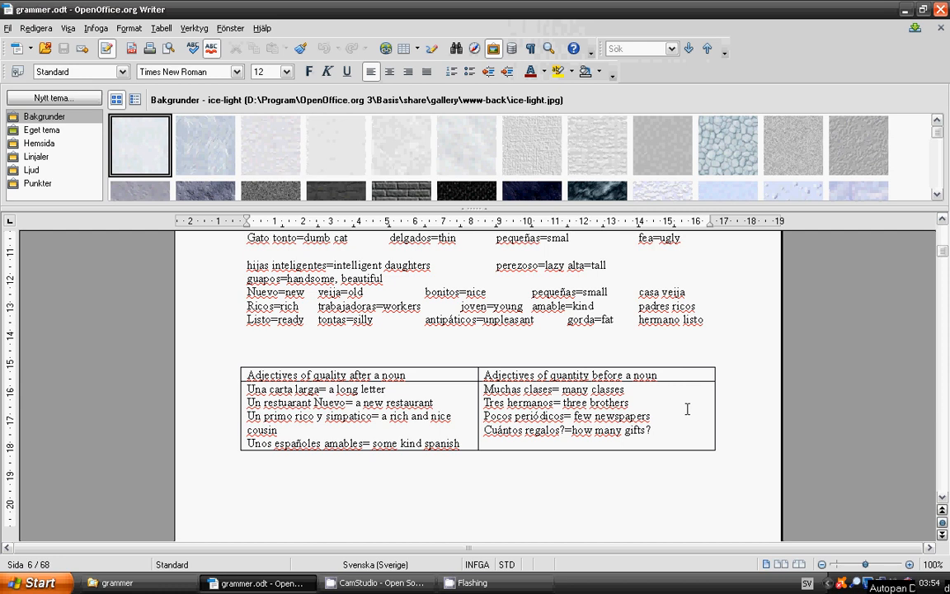
mouse_move(655, 407)
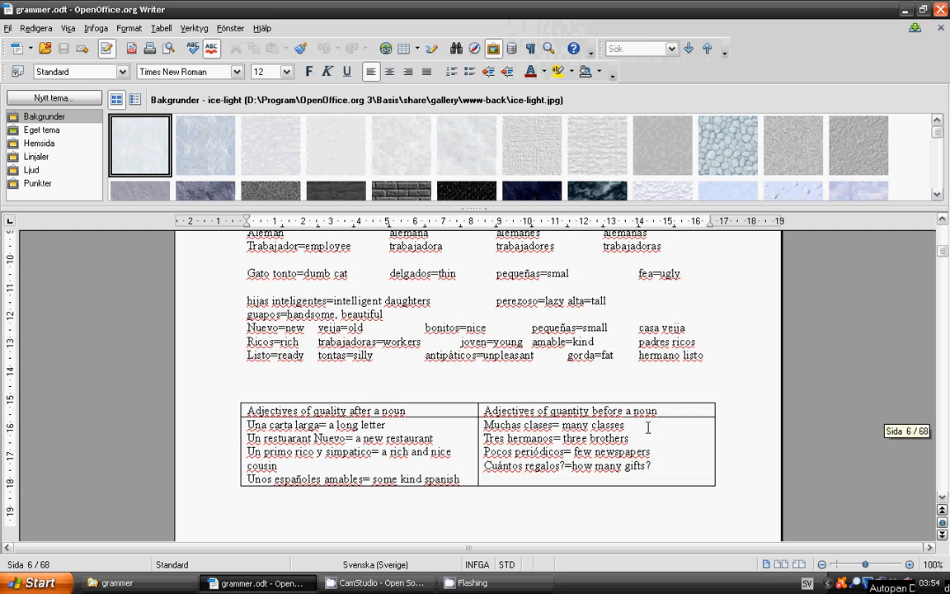
scroll("down", 3)
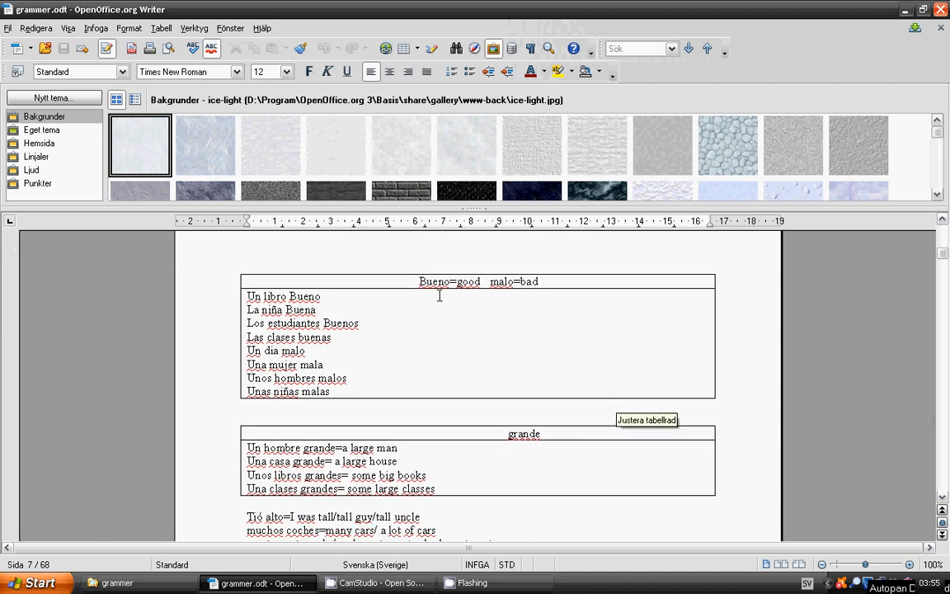
mouse_move(534, 304)
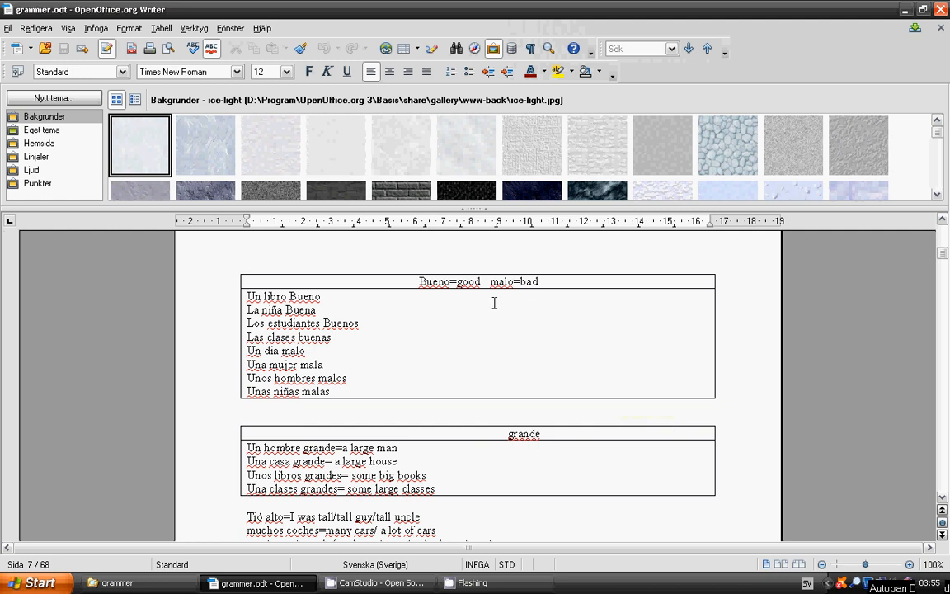
mouse_move(503, 306)
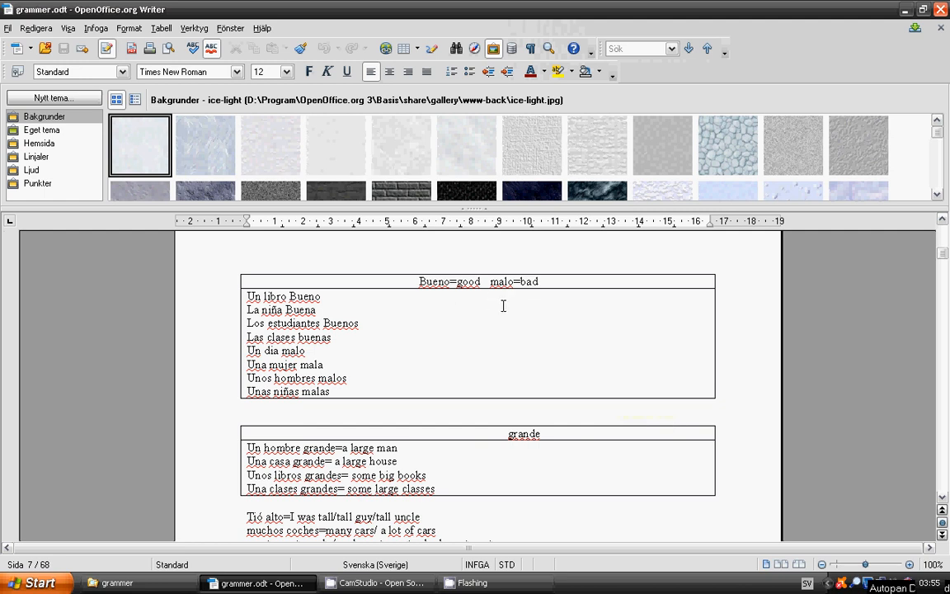
mouse_move(338, 304)
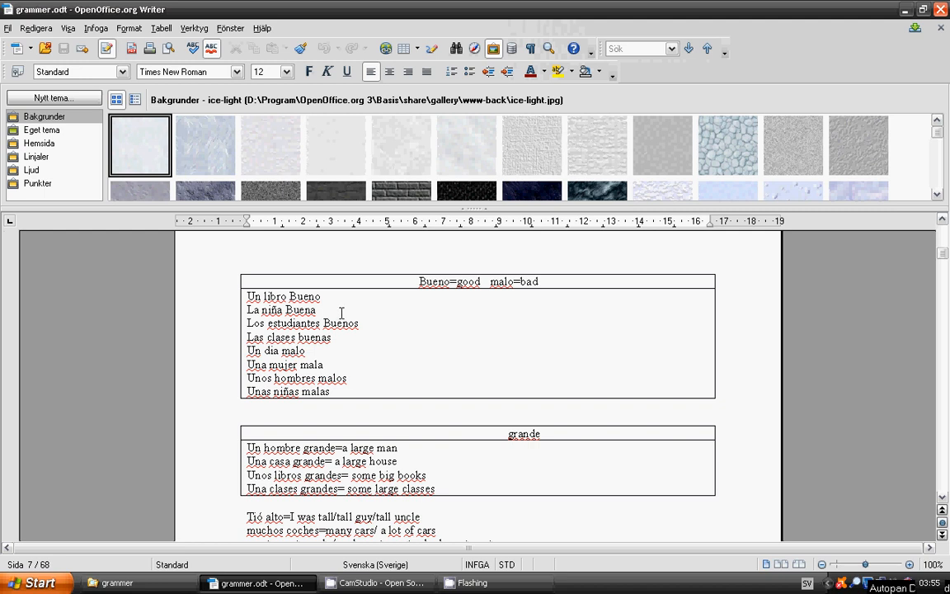
mouse_move(384, 330)
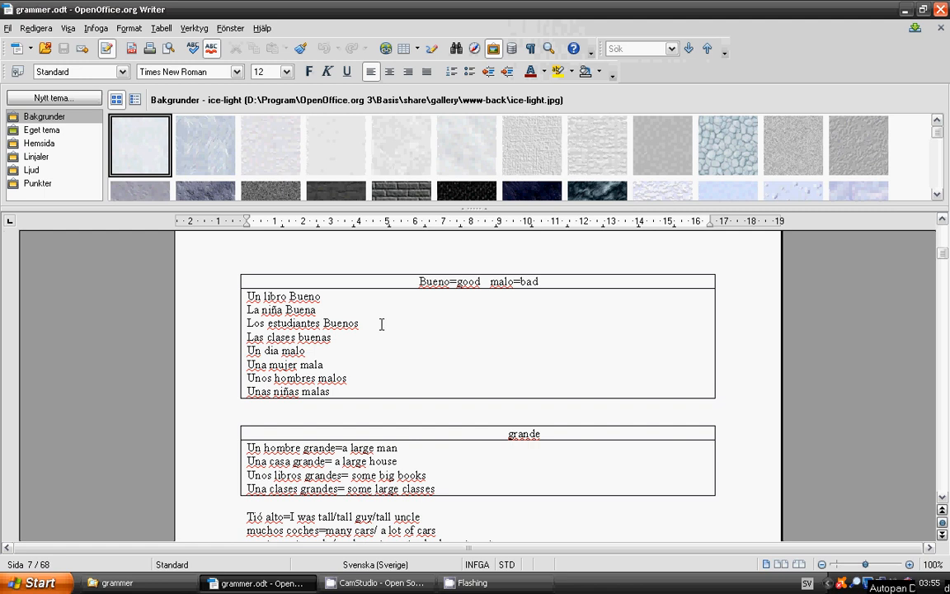
mouse_move(373, 324)
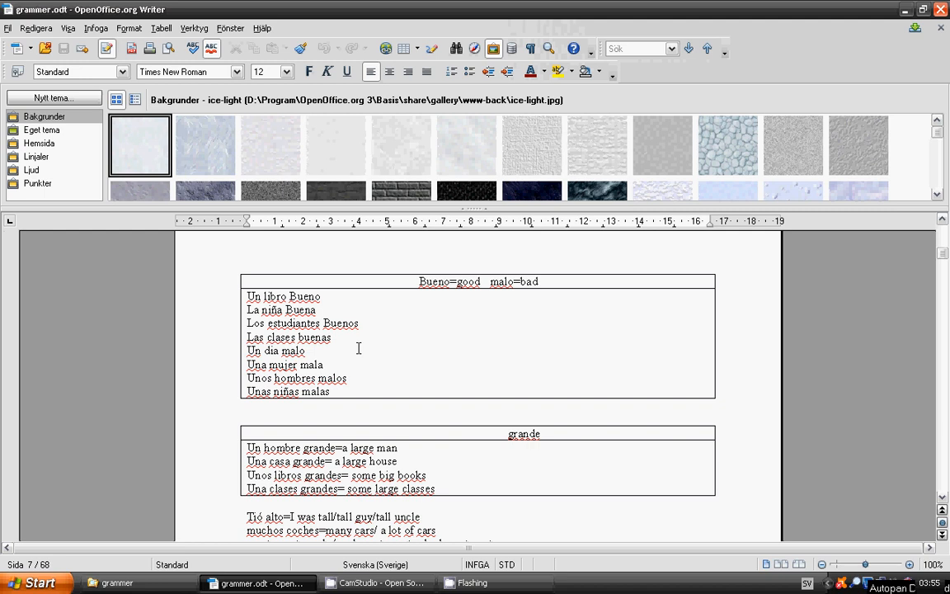
mouse_move(348, 345)
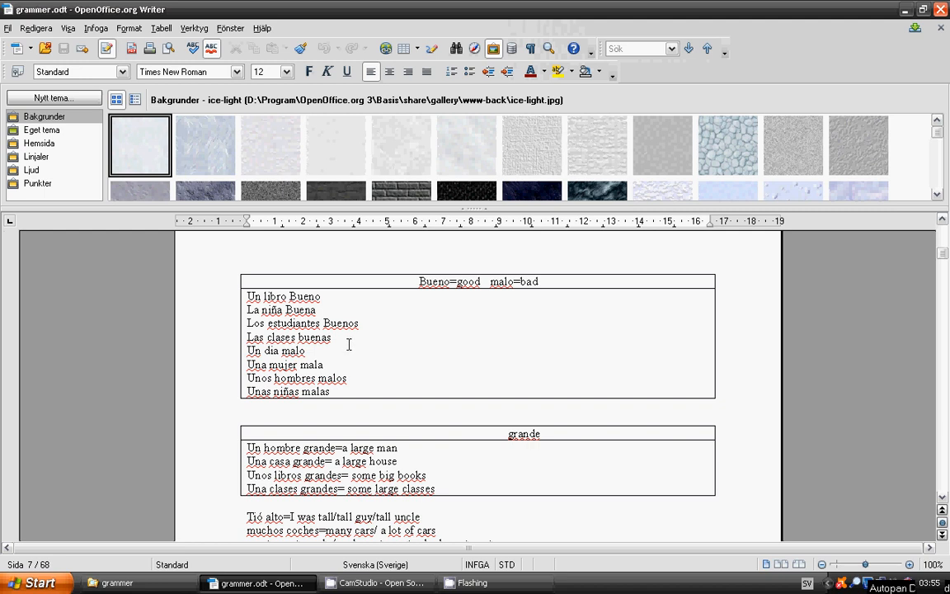
mouse_move(353, 347)
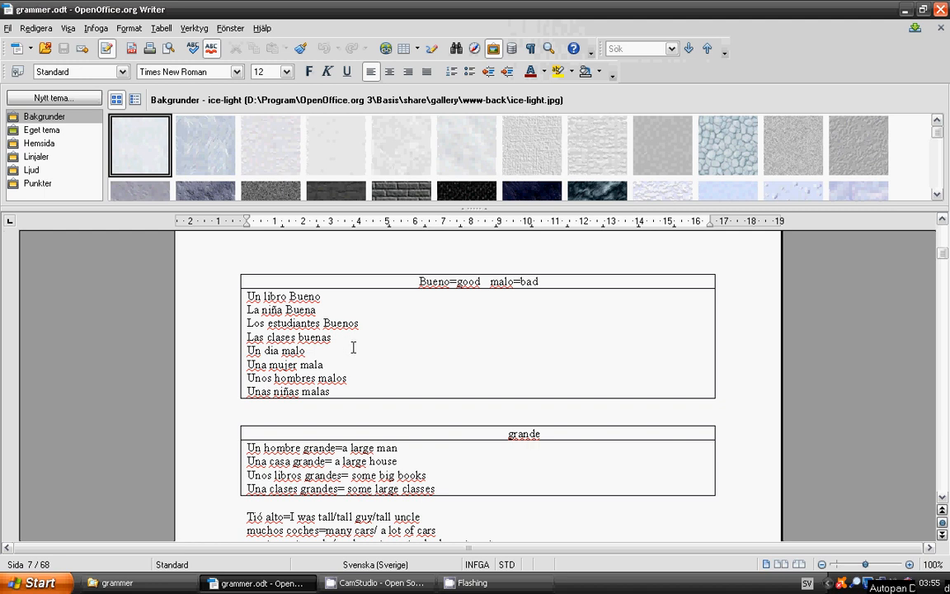
mouse_move(360, 373)
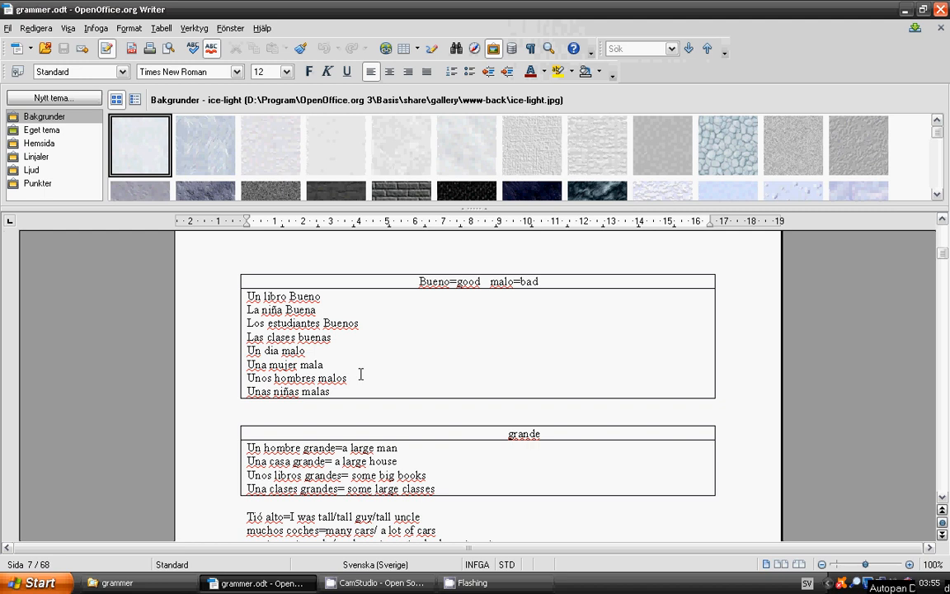
mouse_move(365, 375)
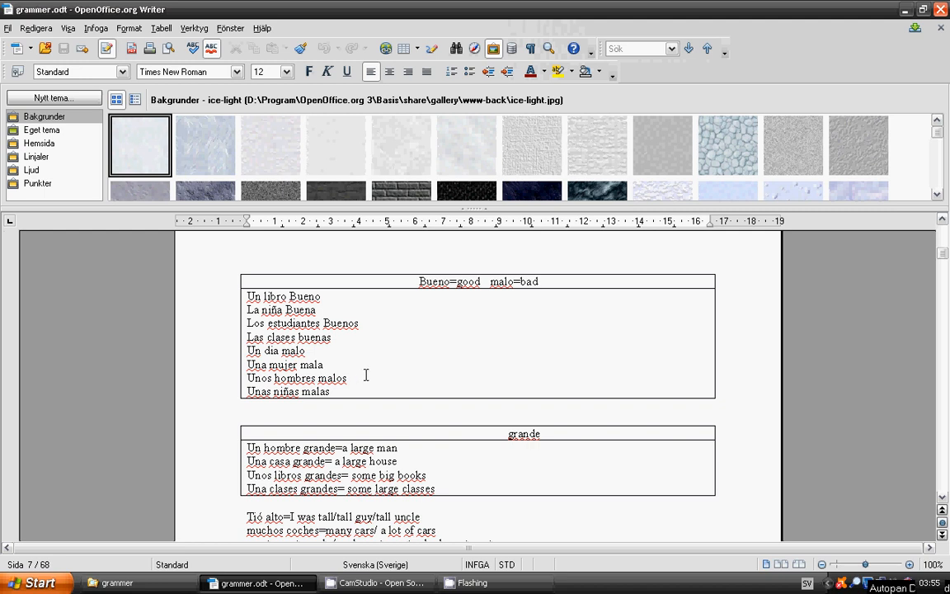
mouse_move(359, 378)
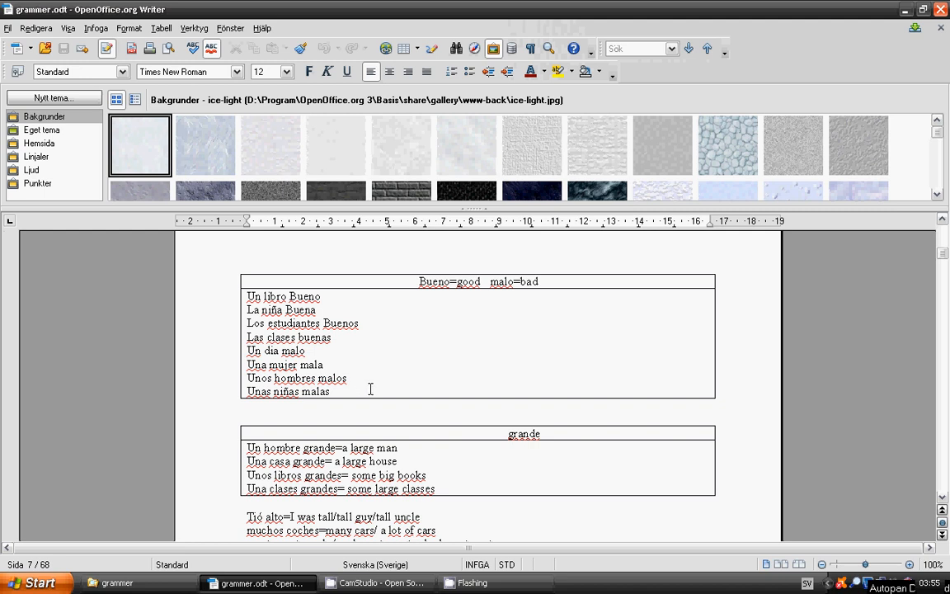
mouse_move(369, 387)
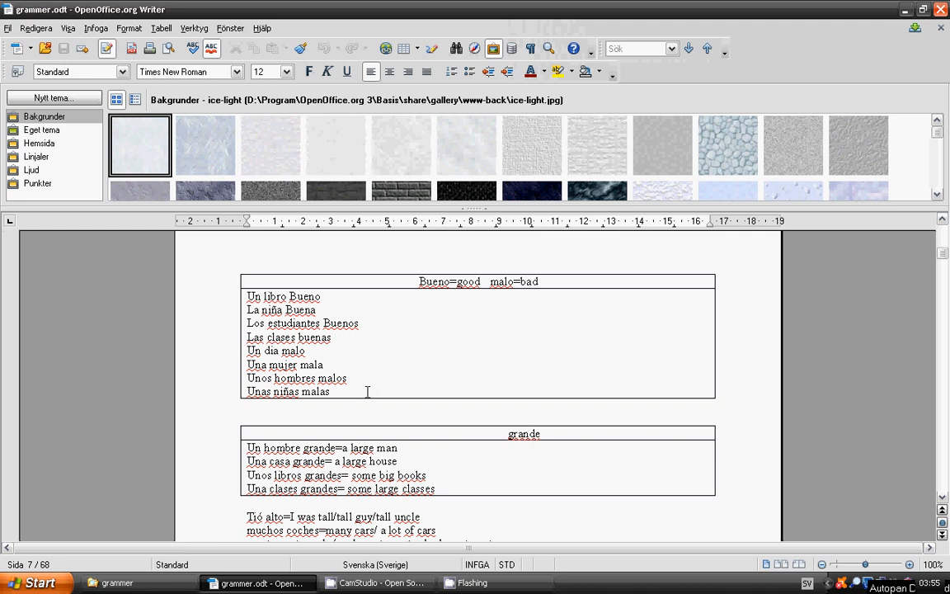
mouse_move(412, 376)
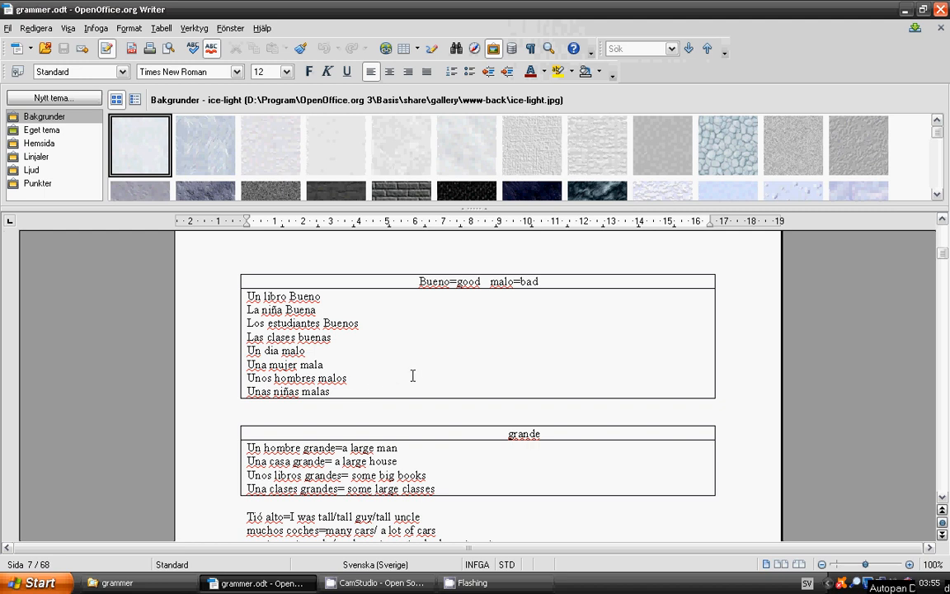
scroll("down", 3)
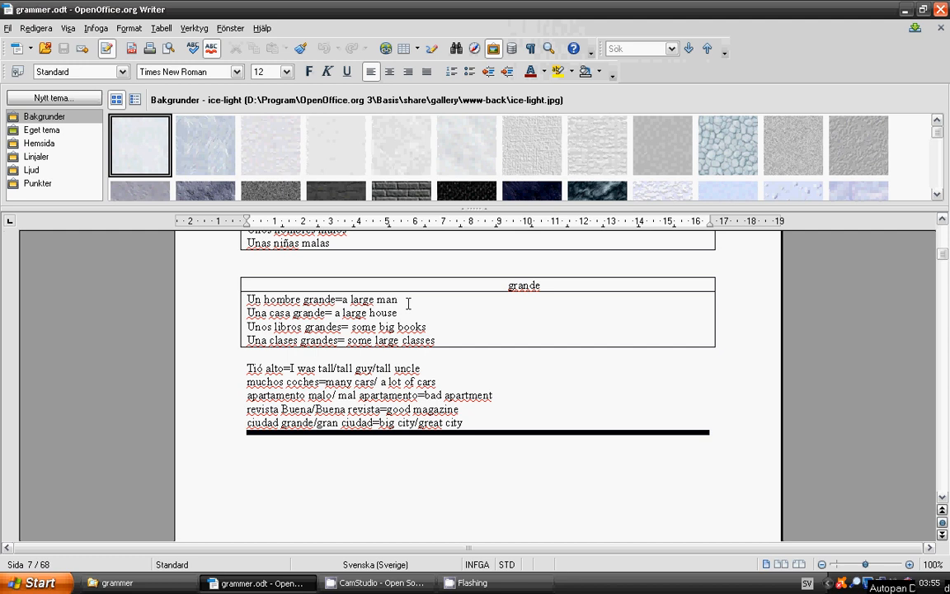
mouse_move(424, 318)
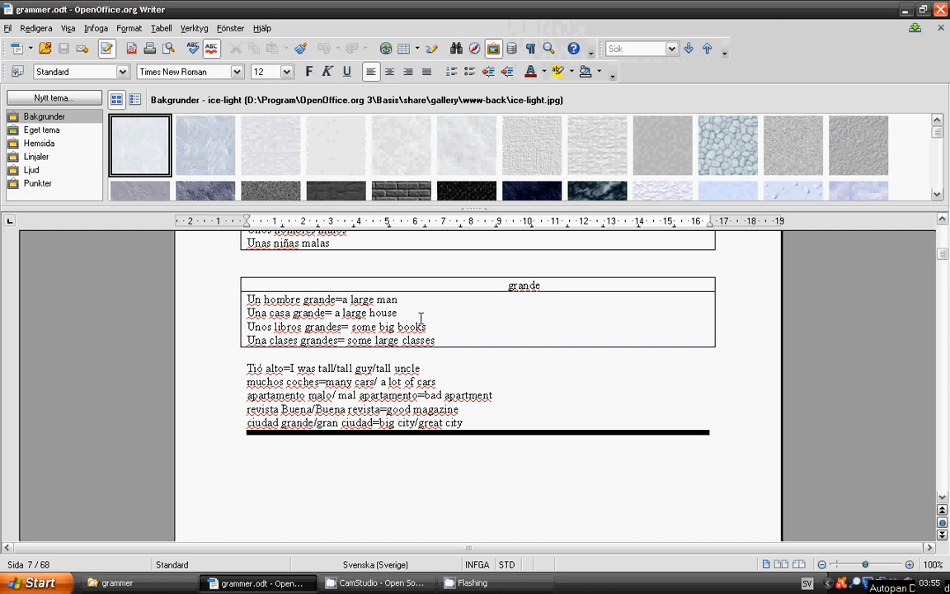
mouse_move(448, 332)
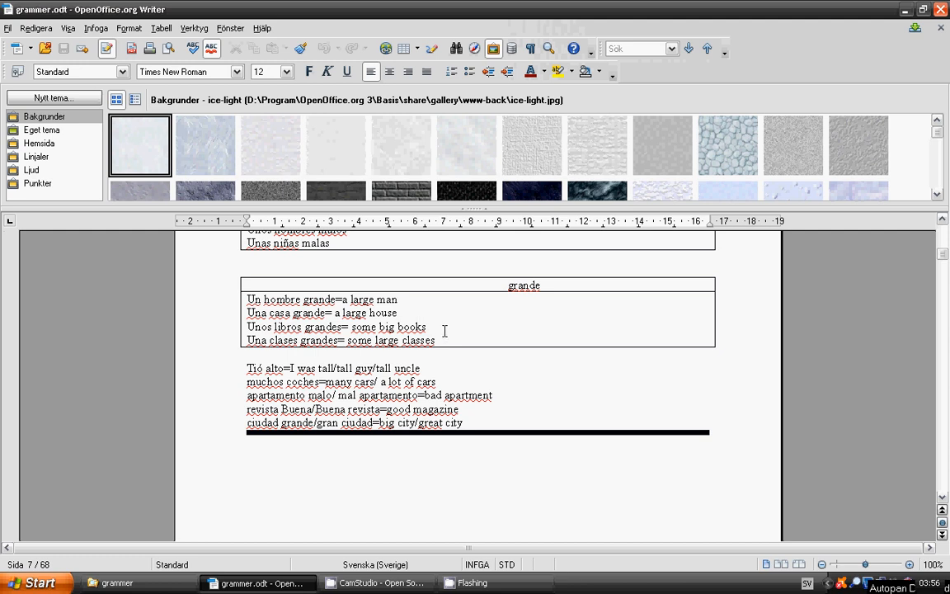
mouse_move(451, 336)
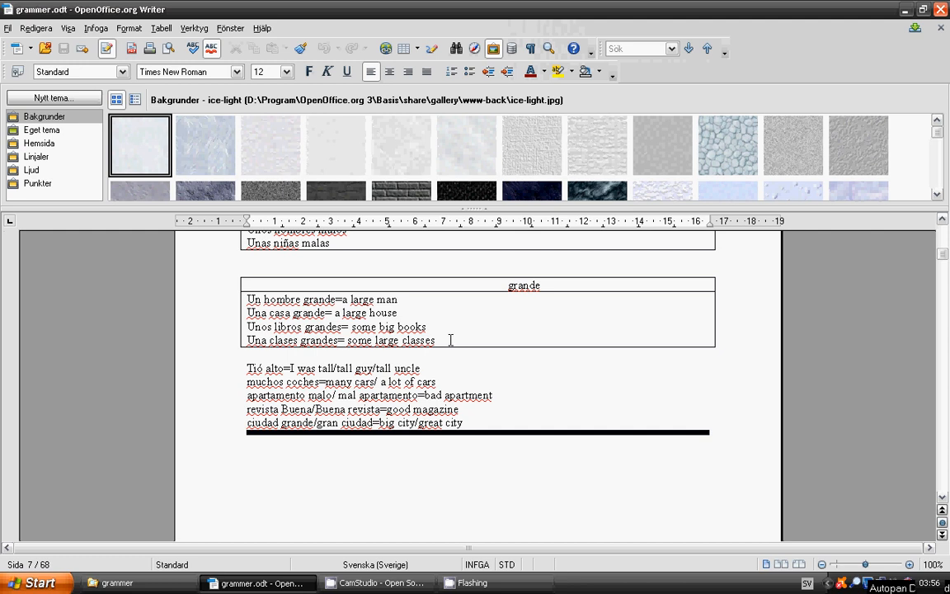
mouse_move(450, 339)
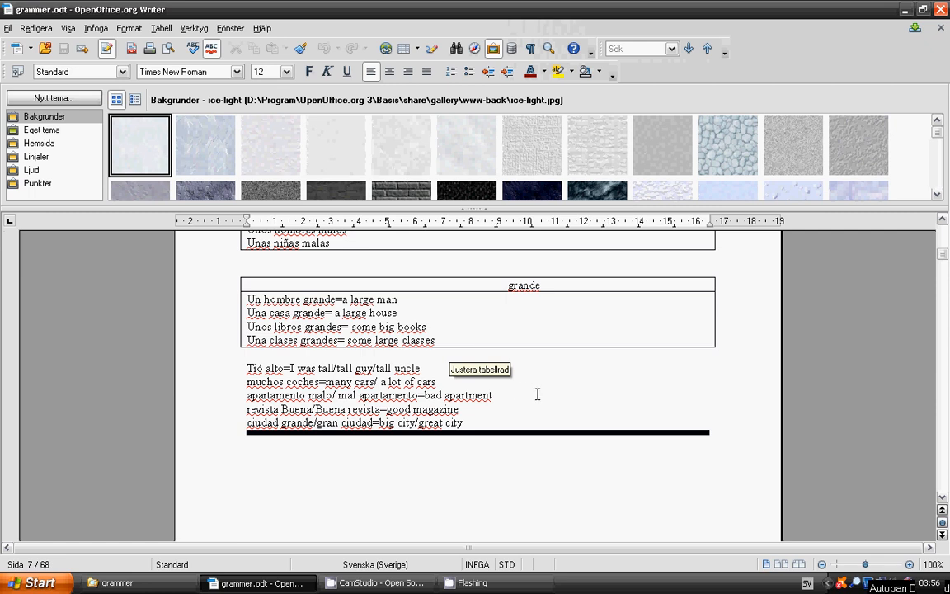
mouse_move(517, 371)
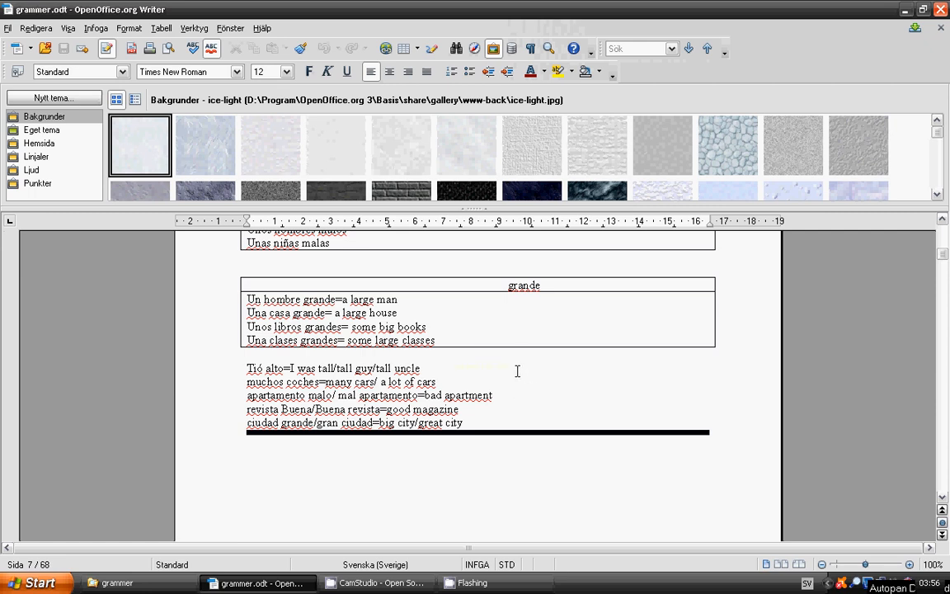
mouse_move(491, 358)
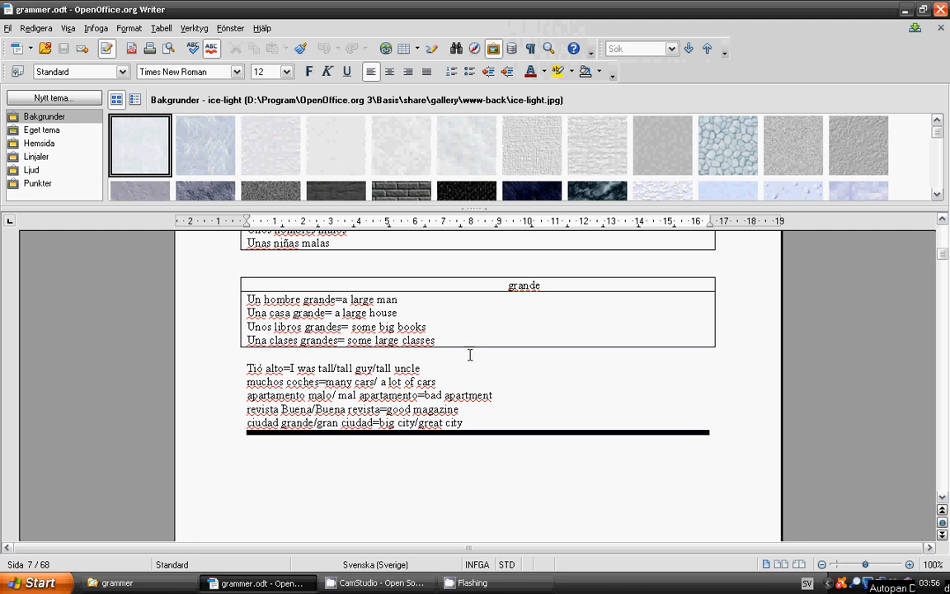
mouse_move(490, 376)
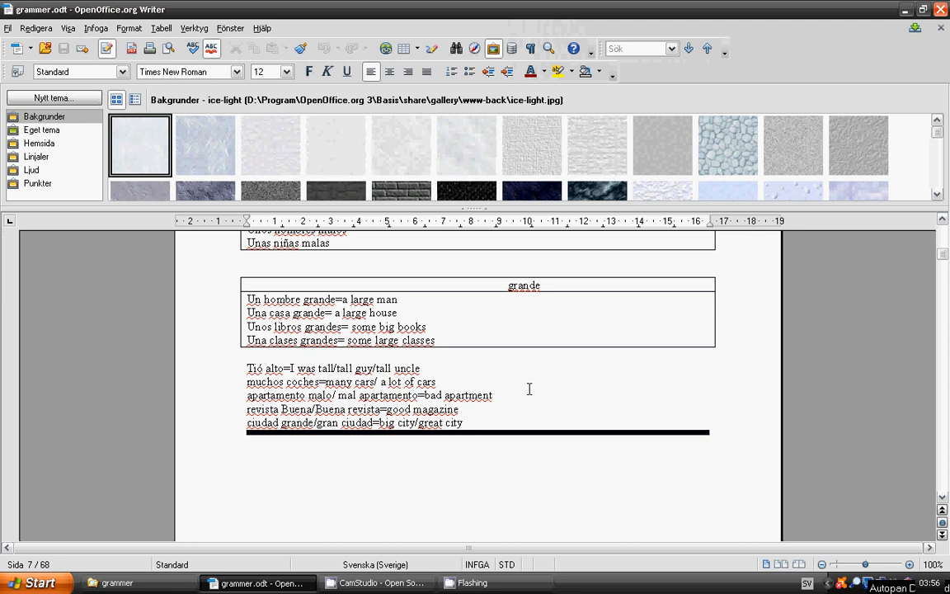
mouse_move(528, 388)
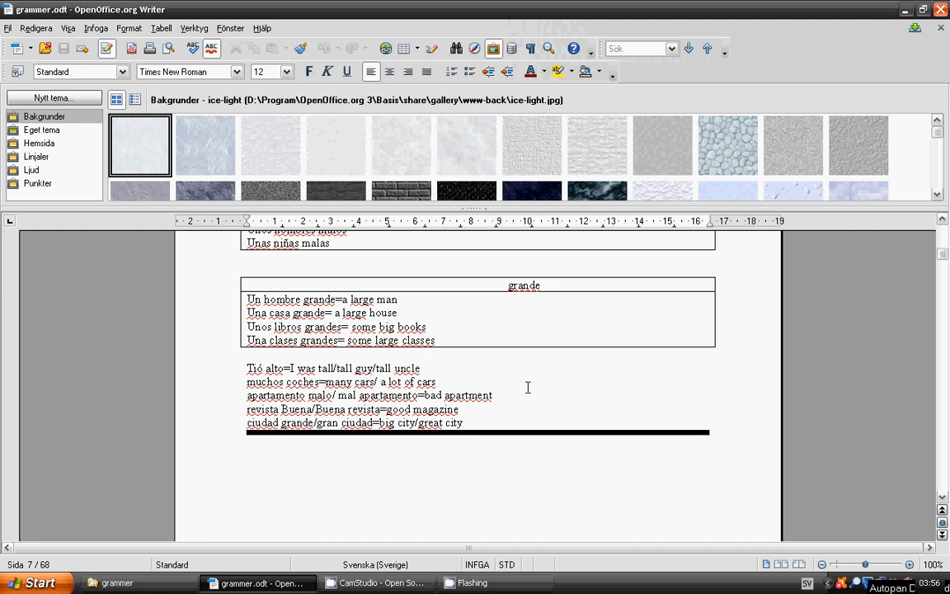
mouse_move(526, 387)
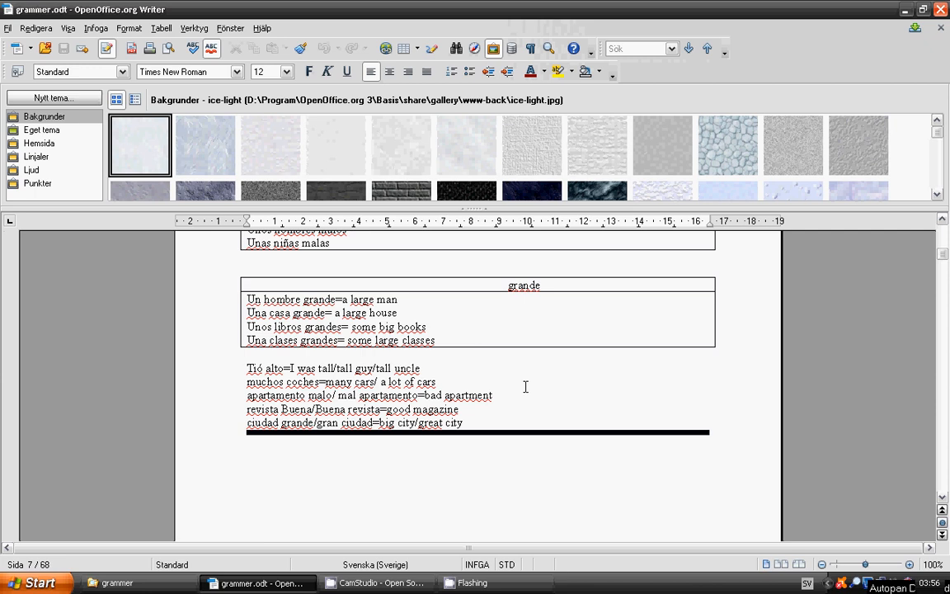
mouse_move(520, 406)
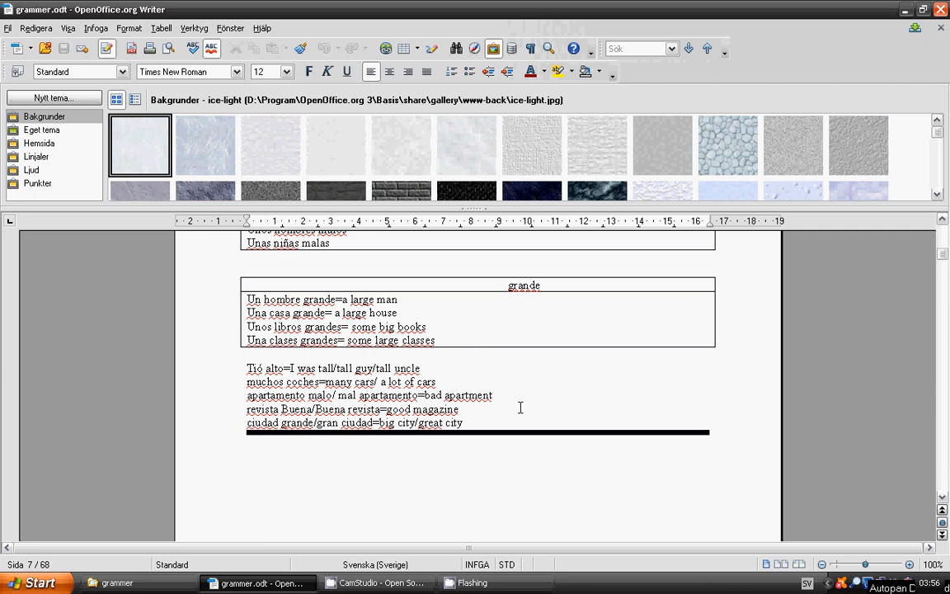
mouse_move(508, 404)
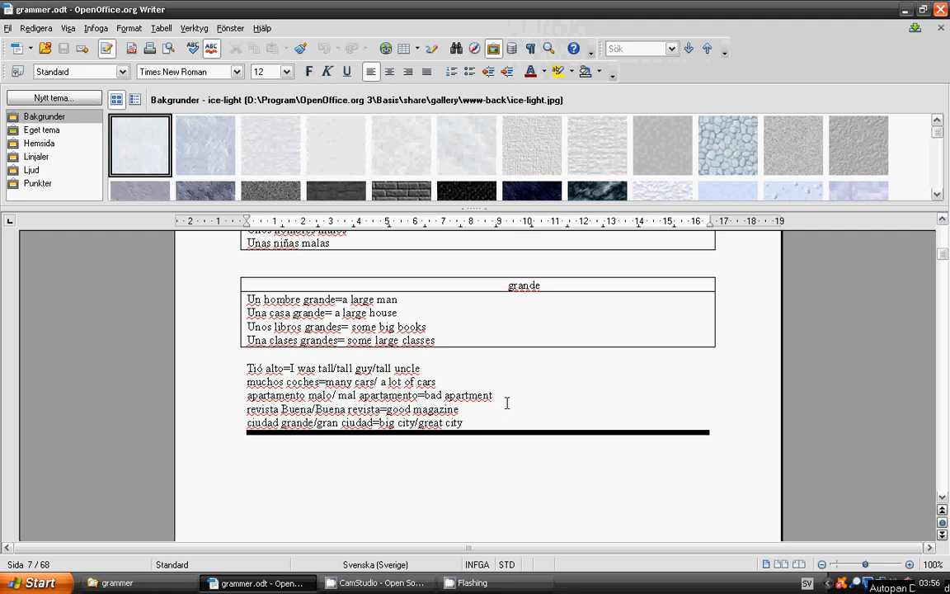
mouse_move(503, 399)
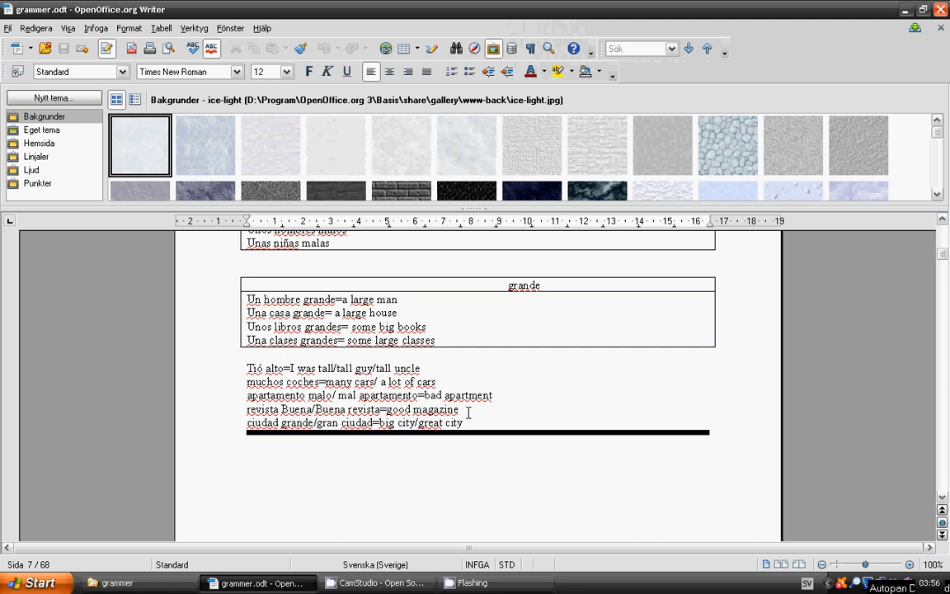
mouse_move(468, 412)
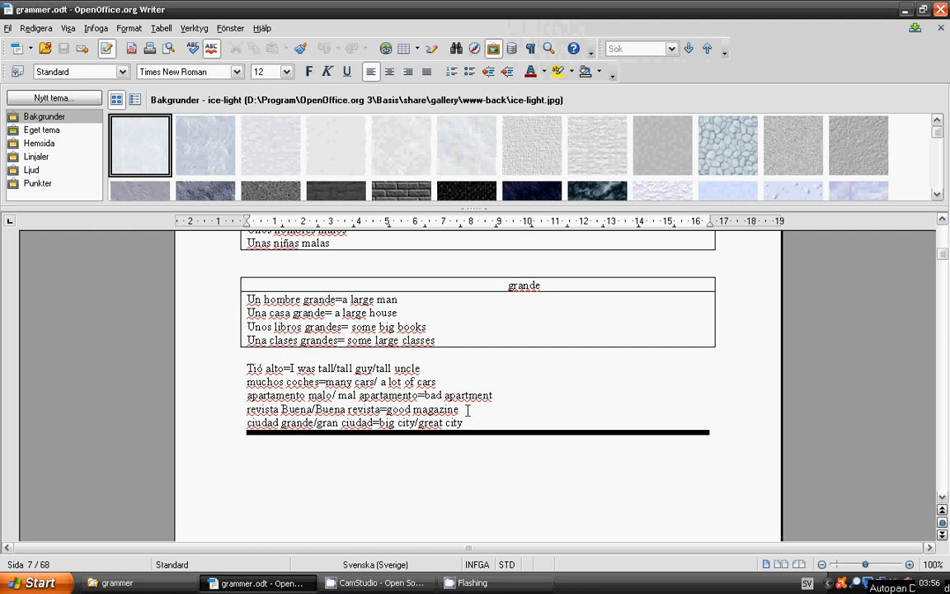